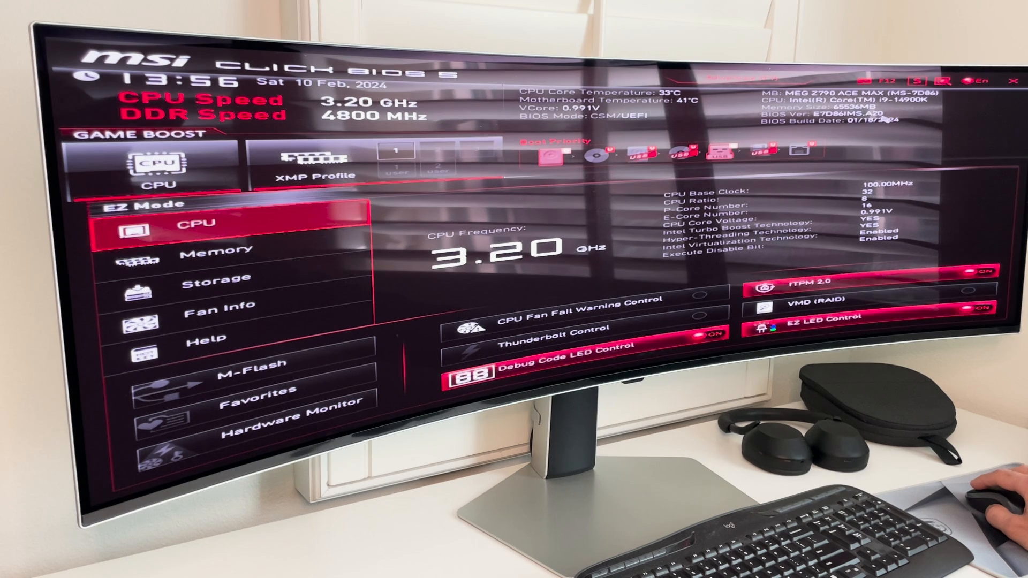
mouse_move(891, 134)
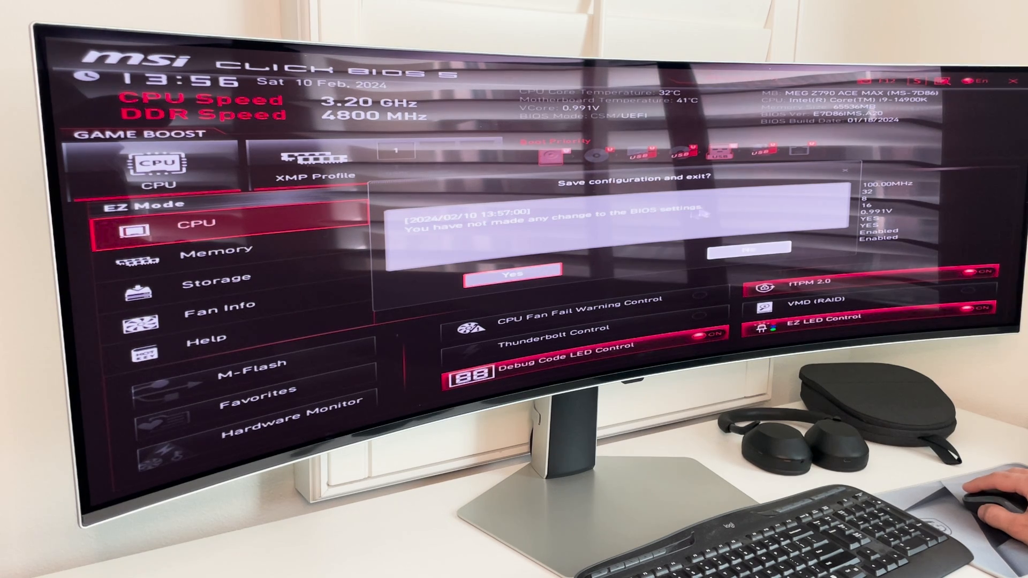
Confirm 'Yes' to exit MSI Click BIOS 5 without changing any settings
click(515, 273)
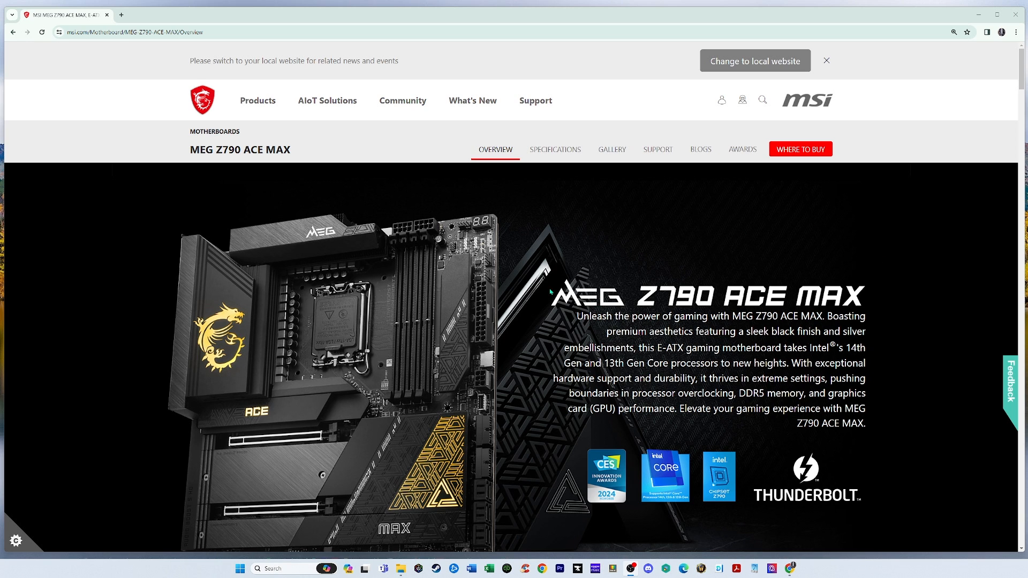
mouse_move(654, 233)
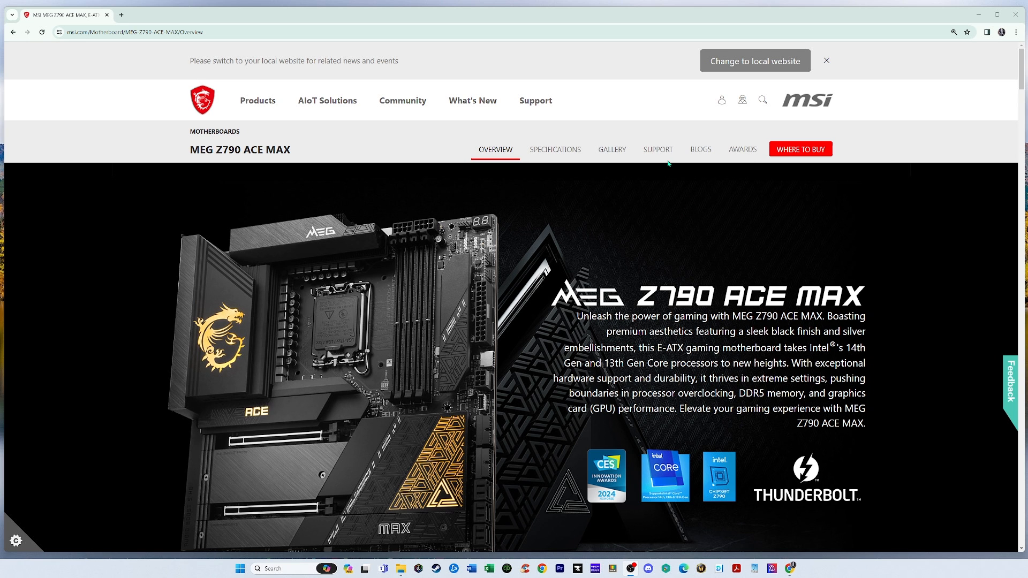
Show the MEG Z790 ACE MAX support page and scroll to the BIOS downloads
click(656, 150)
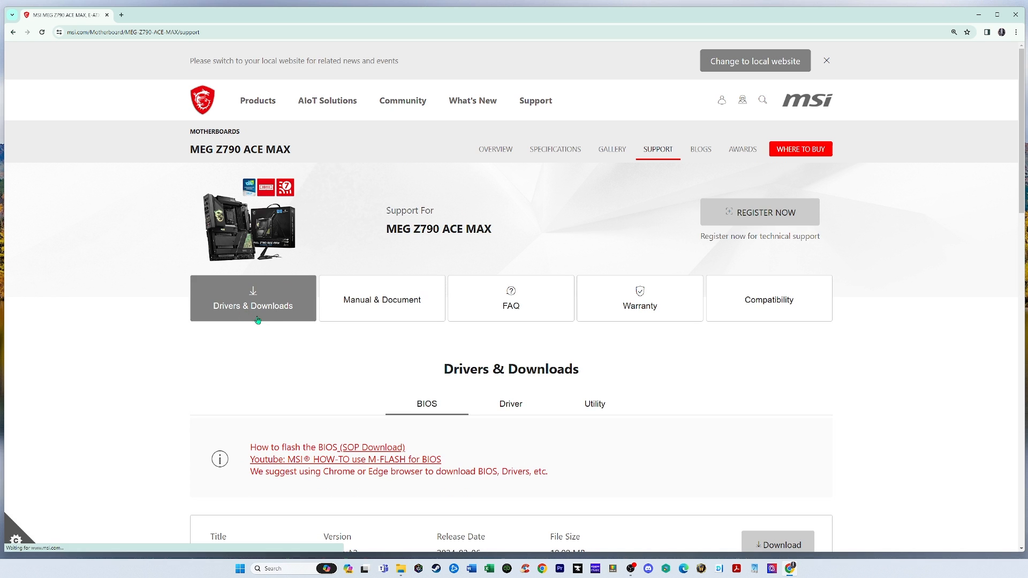
scroll(down, 3)
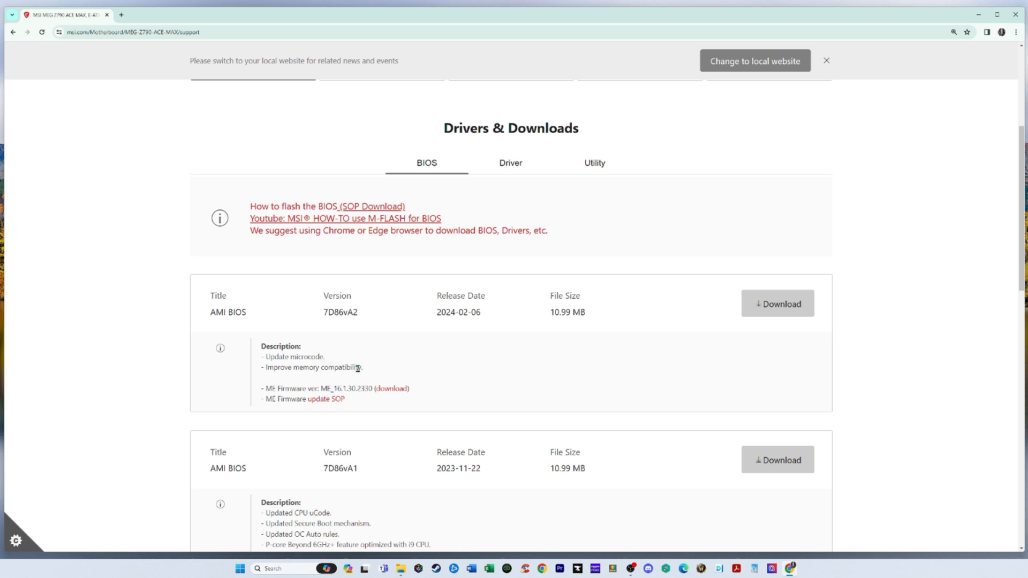
mouse_move(297, 398)
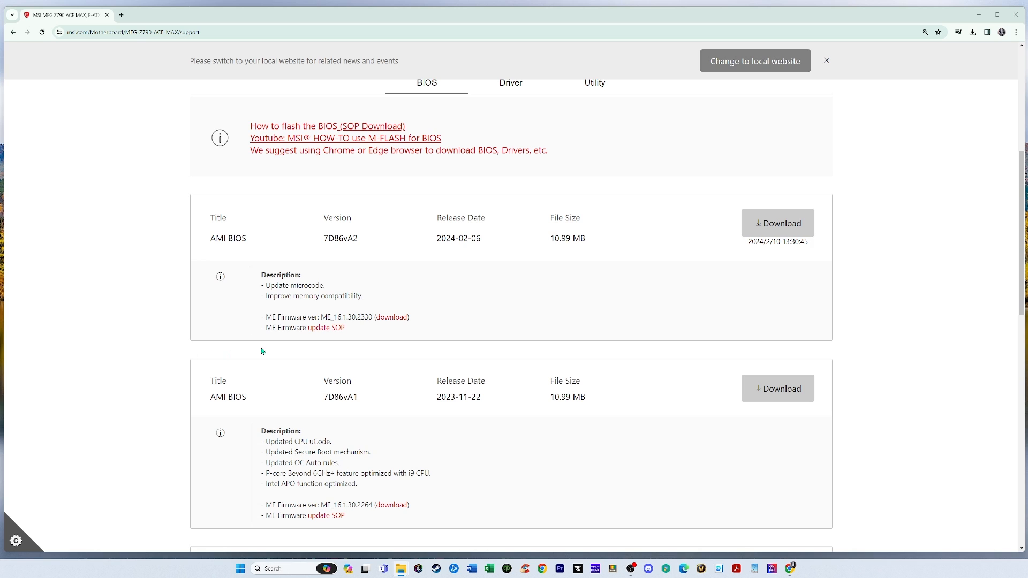
mouse_move(306, 329)
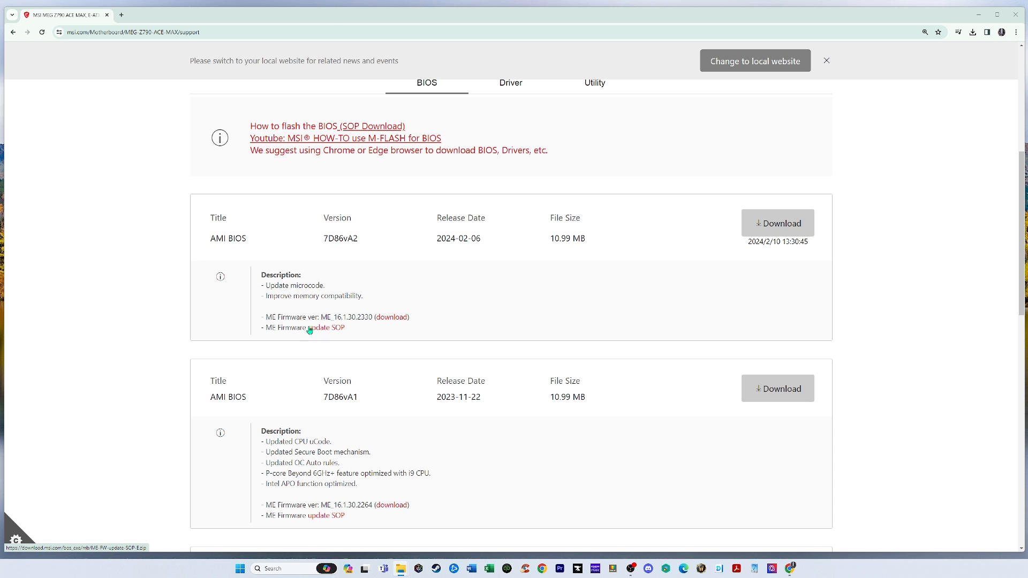
mouse_move(391, 316)
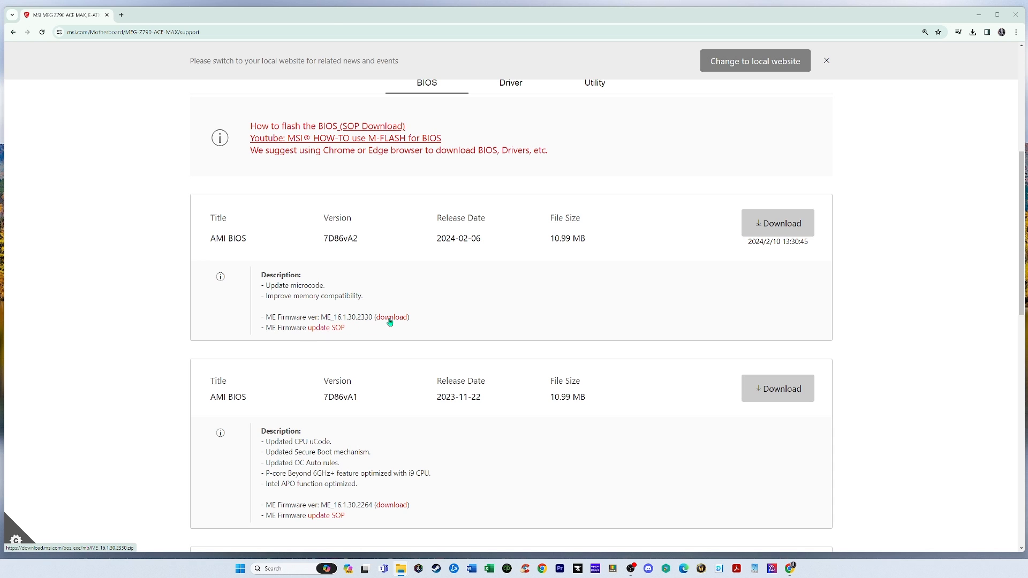
Download ME Firmware ME_16.1.30.2330 listed under BIOS 7D86vA2
click(392, 318)
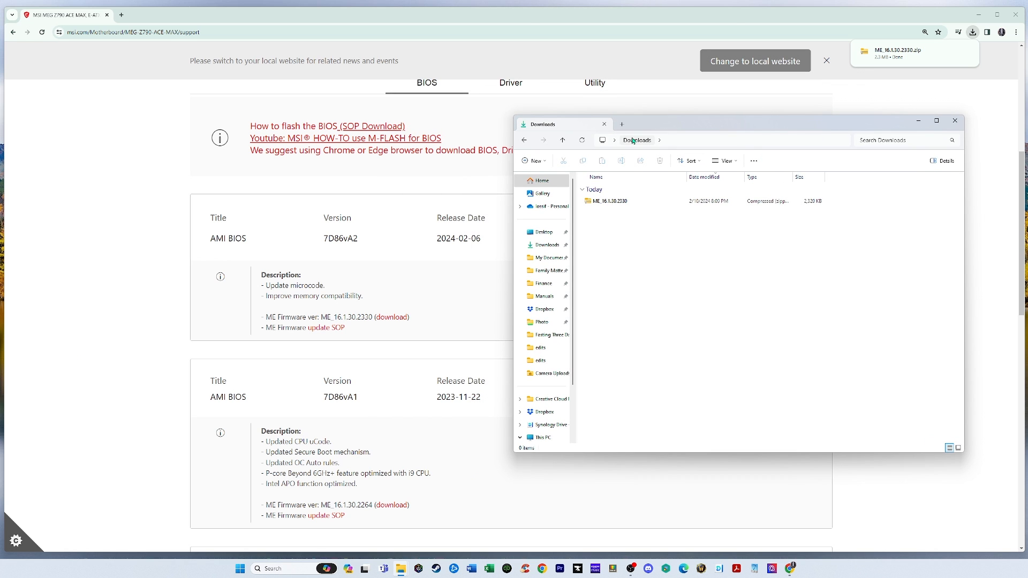
Extract the ME_16.1.30.2330 zip into Downloads and open the extracted folder
right_click(607, 201)
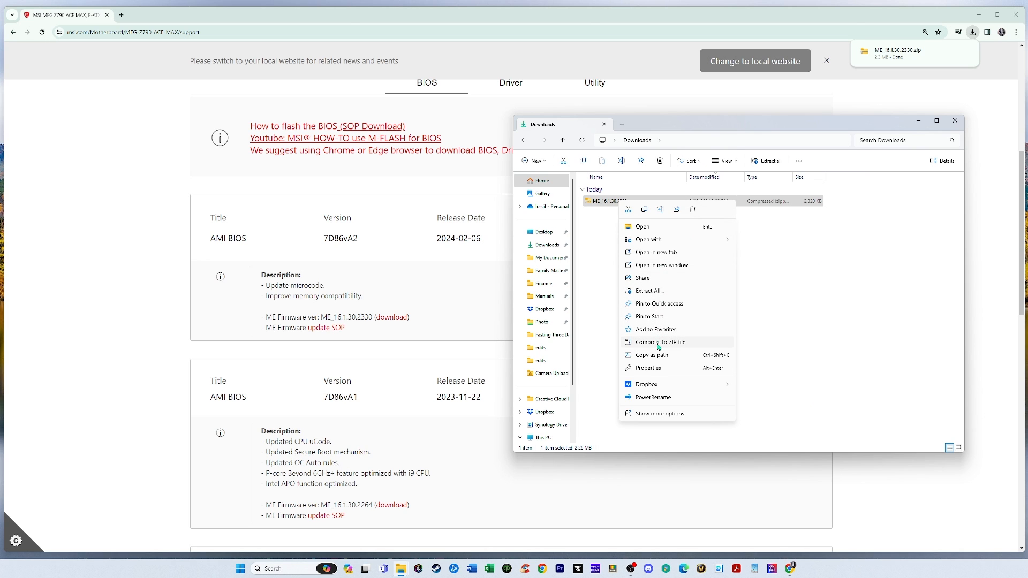
mouse_move(657, 307)
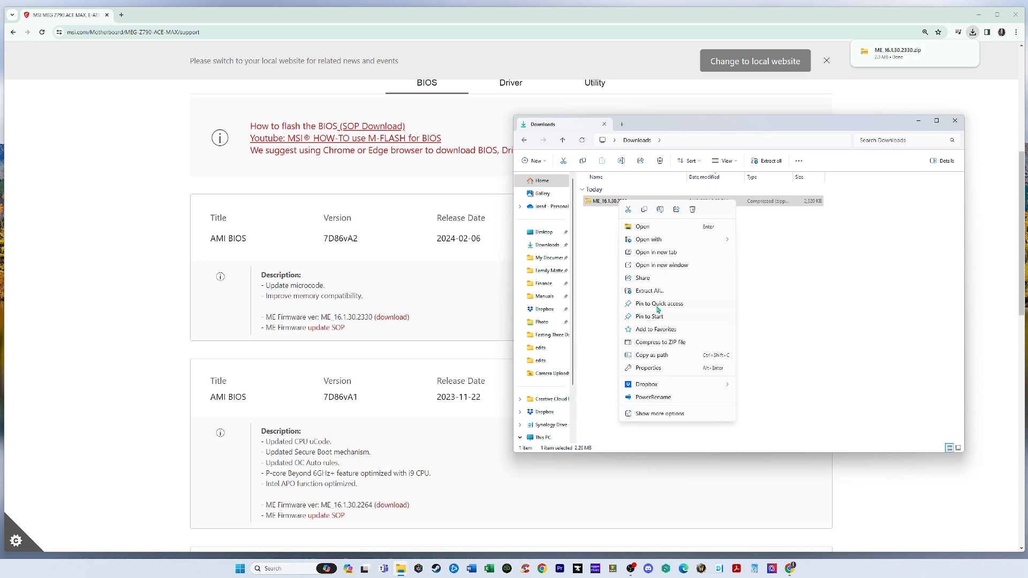
click(650, 291)
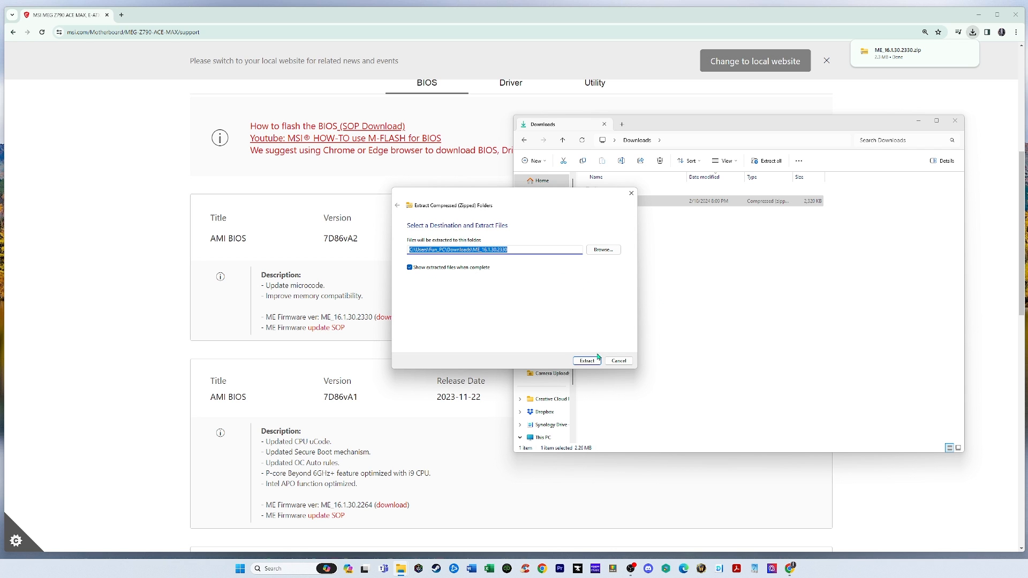
click(586, 360)
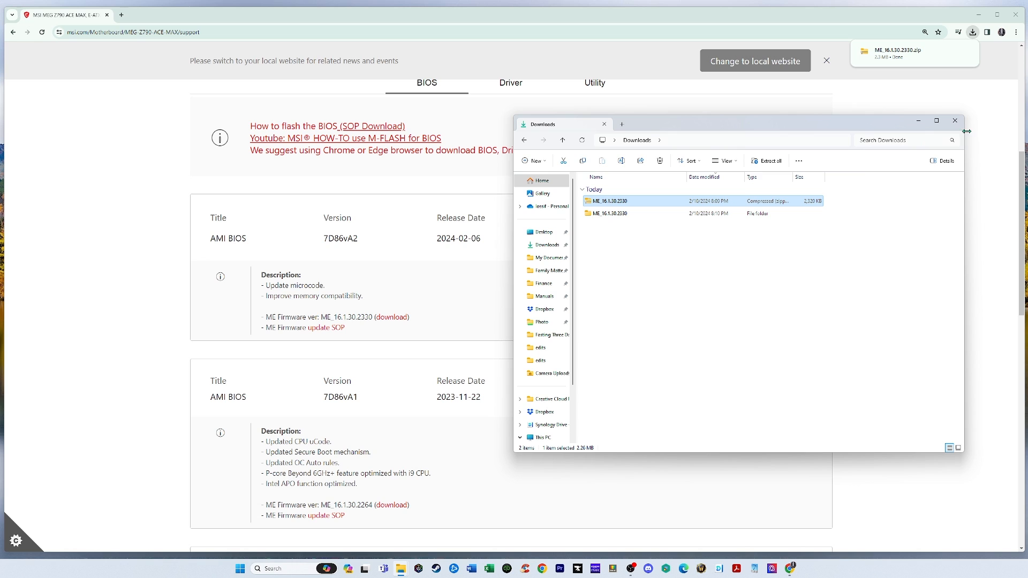
mouse_move(611, 203)
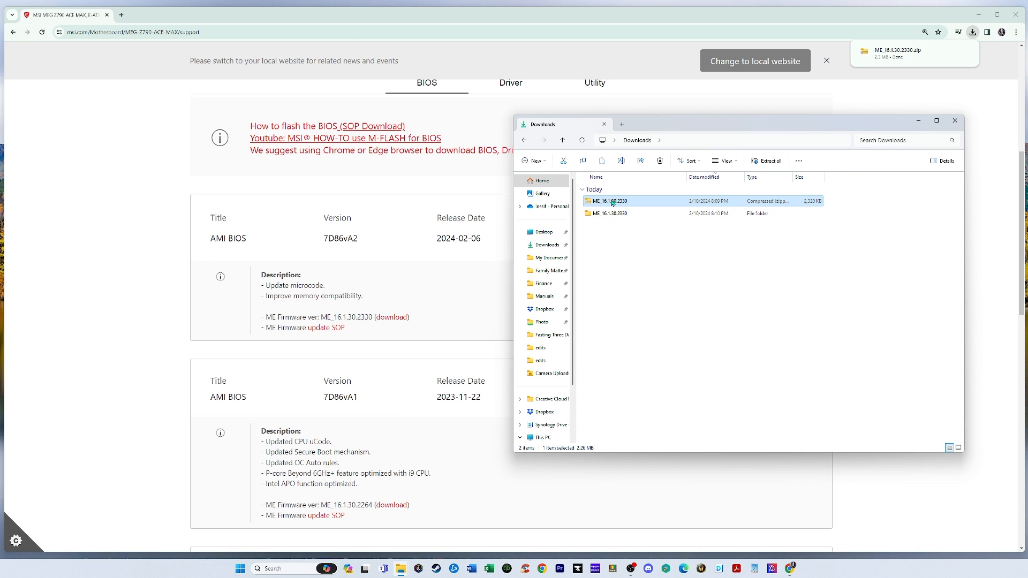
mouse_move(638, 236)
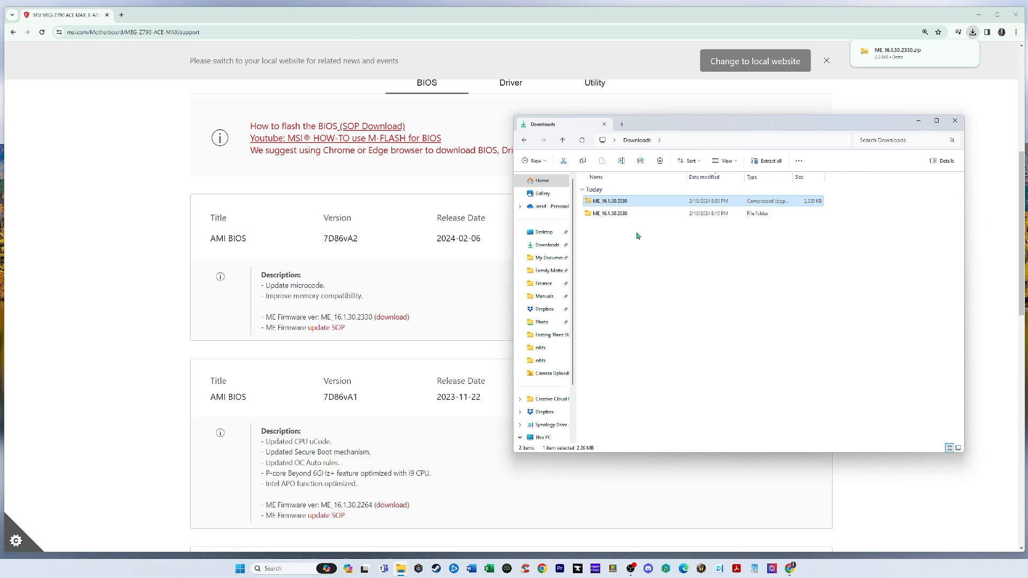
mouse_move(652, 228)
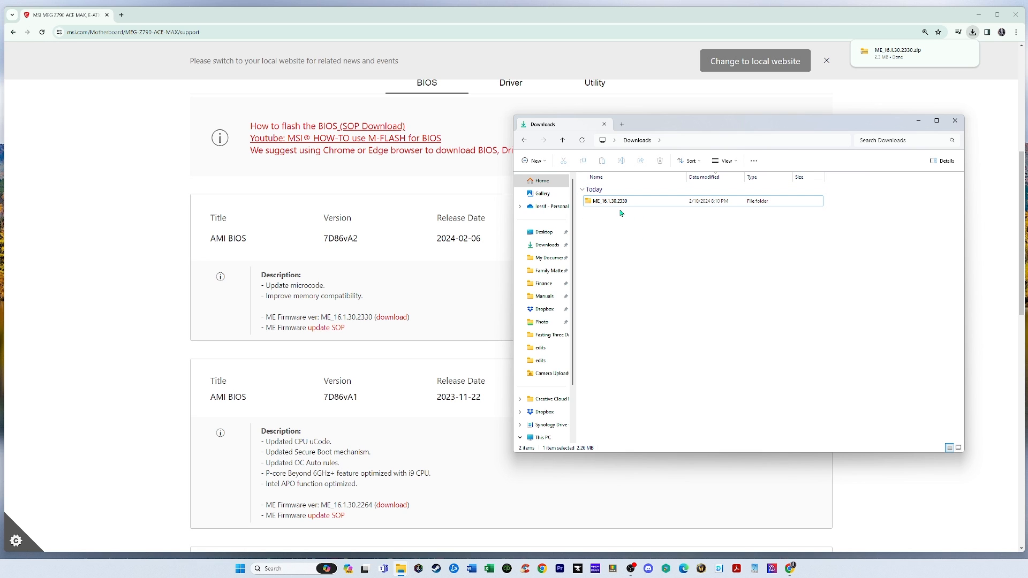
double_click(609, 200)
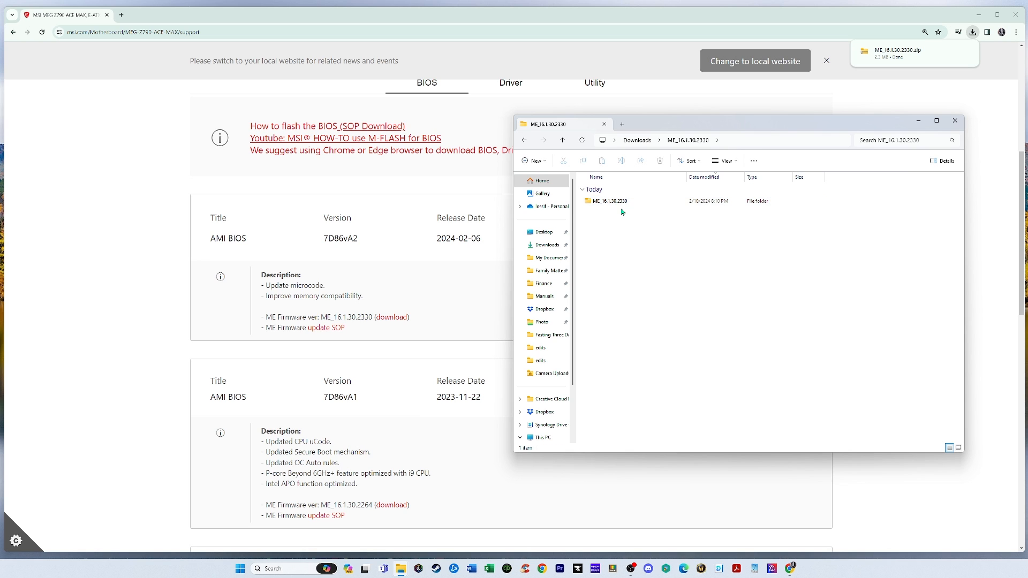
Run MSI ME FW Tool from the inner ME_16.1.30.2330 folder, then close File Explorer
double_click(607, 201)
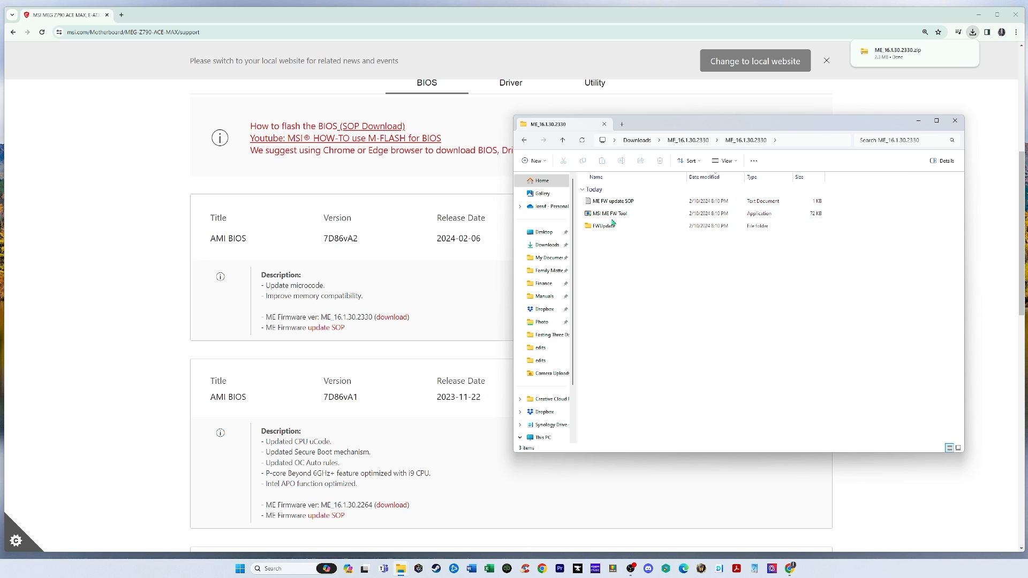
click(610, 213)
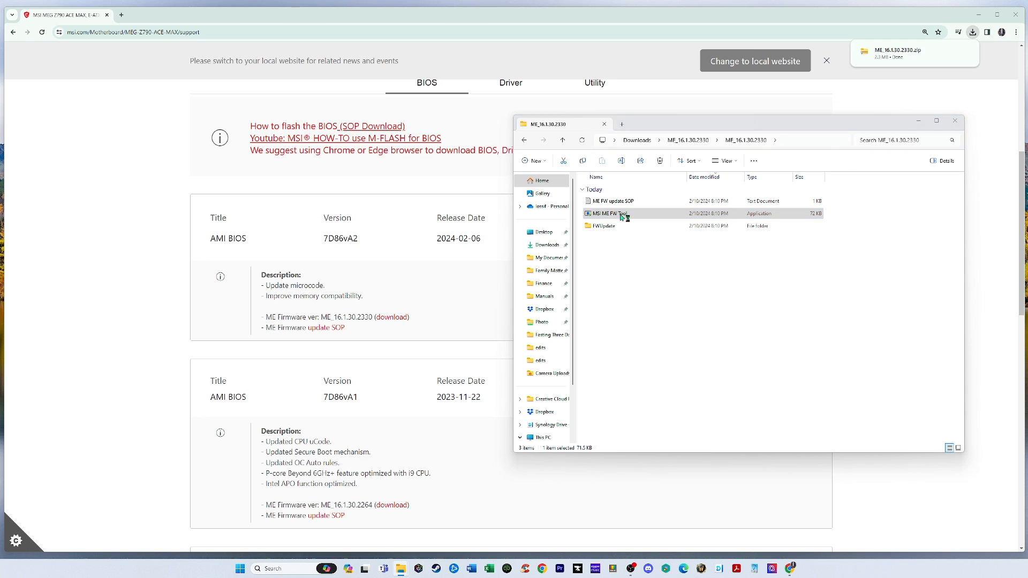
double_click(617, 213)
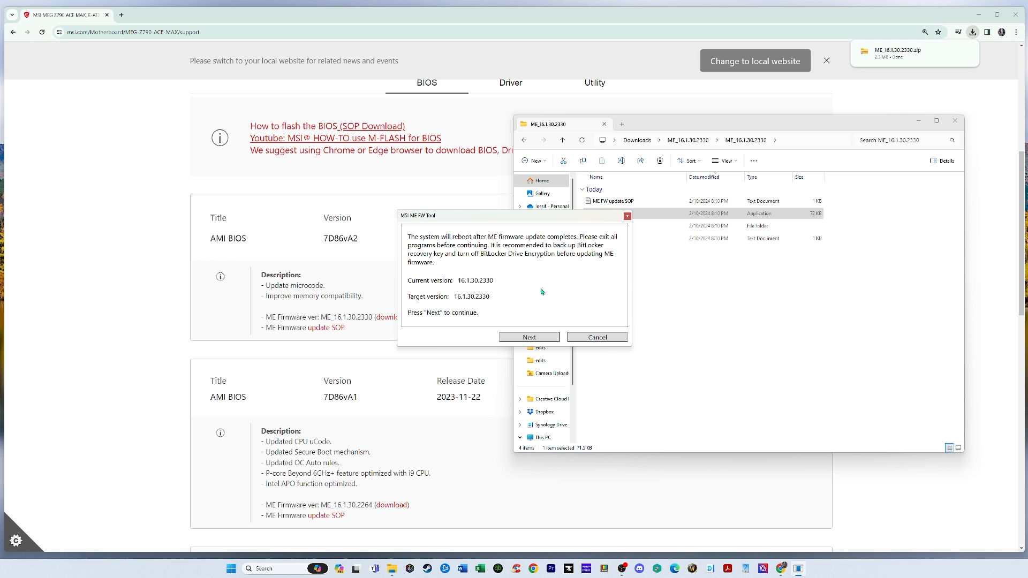
mouse_move(603, 269)
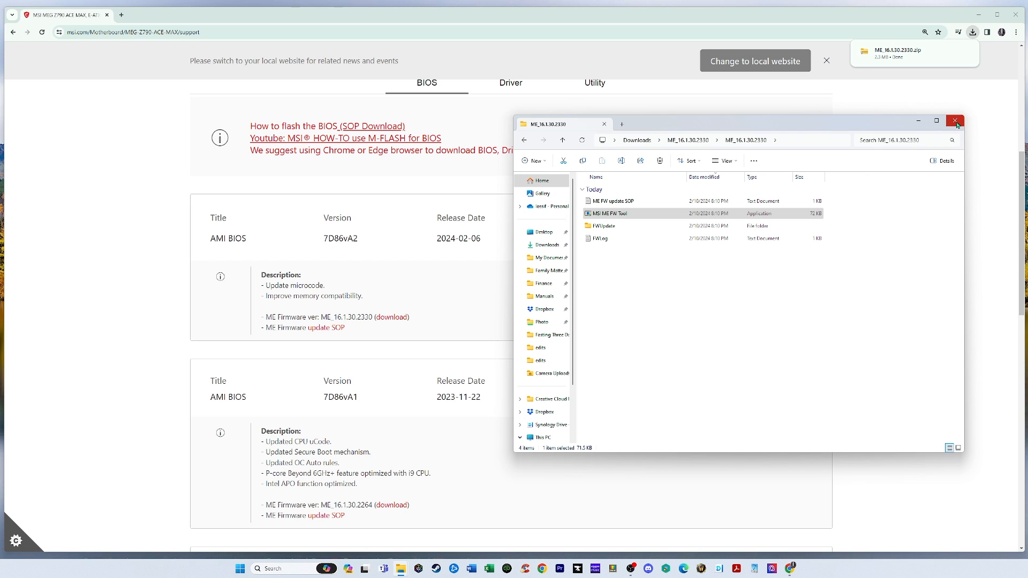
click(955, 120)
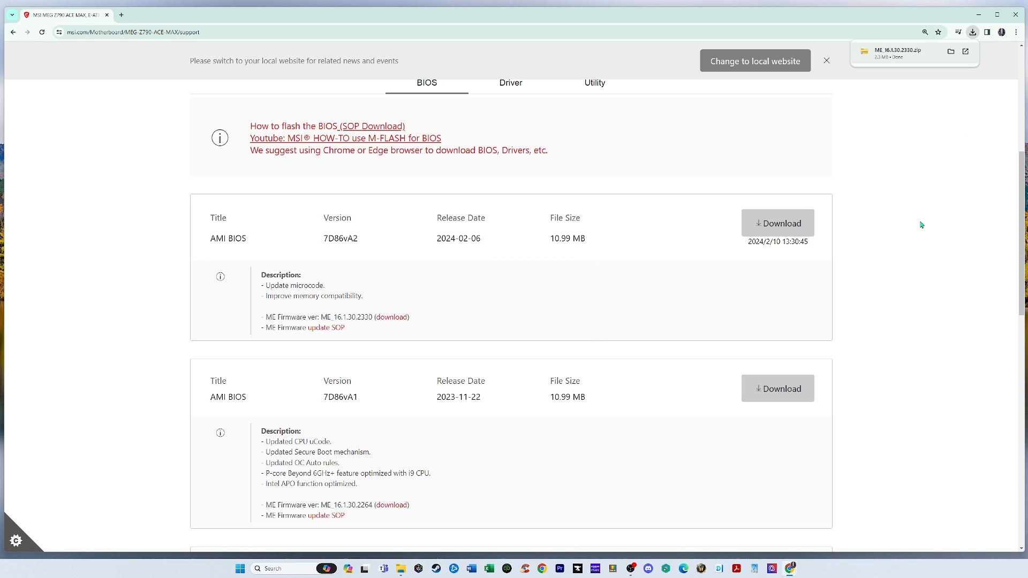